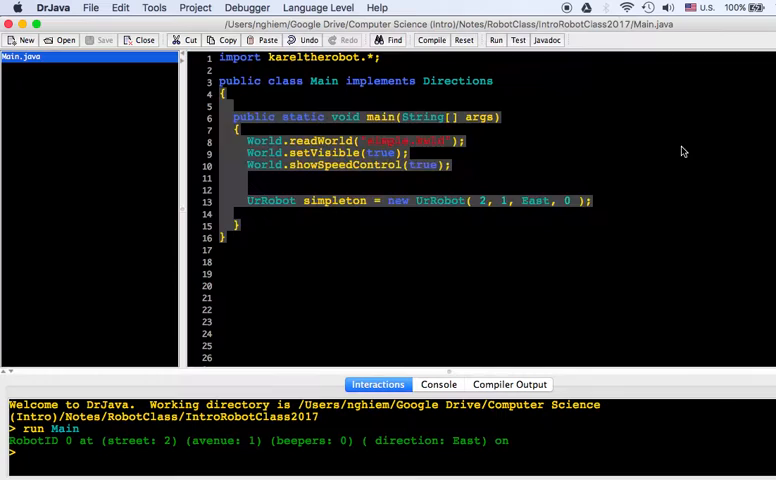
- Add simpleton.pickBeeper() after the UrRobot creation line, then compile and run the program
{"action": "left_click", "coordinate": [495, 40]}
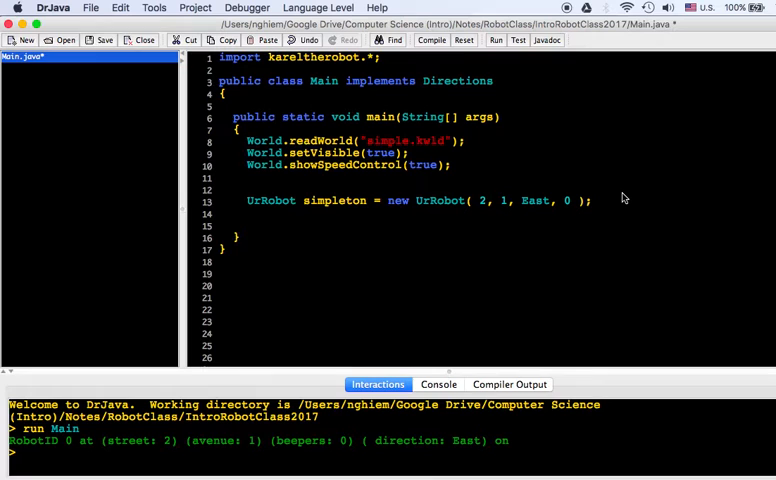
{"action": "type", "text": "simpleton.pickBeeper"}
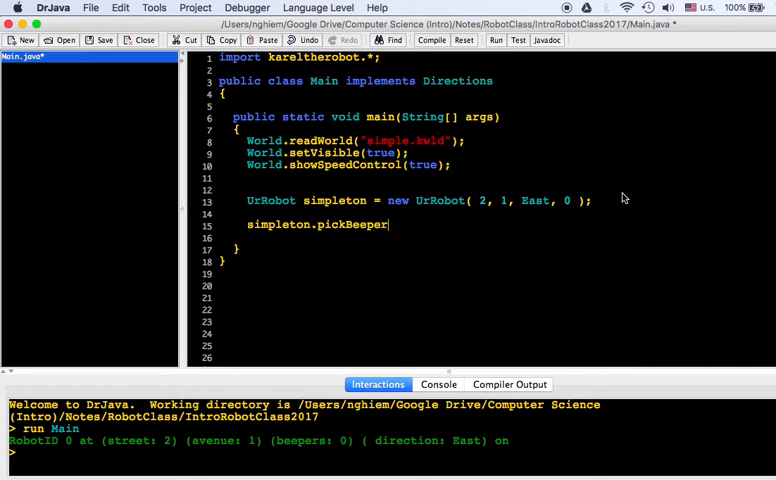
{"action": "left_click", "coordinate": [494, 40]}
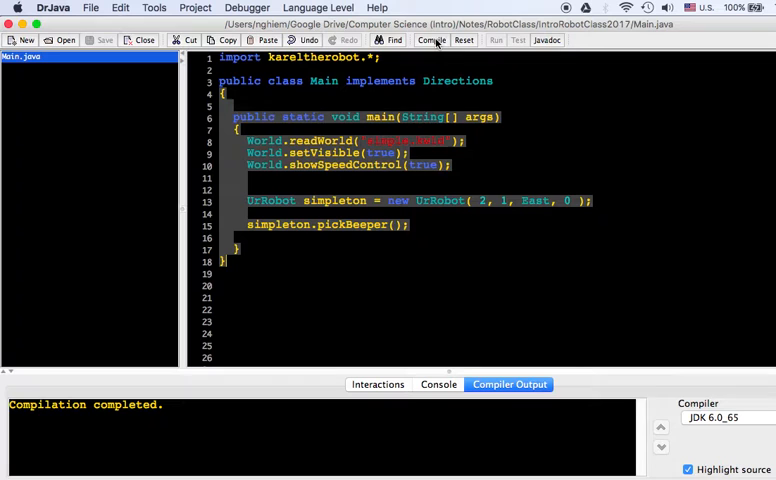
{"action": "left_click", "coordinate": [494, 40]}
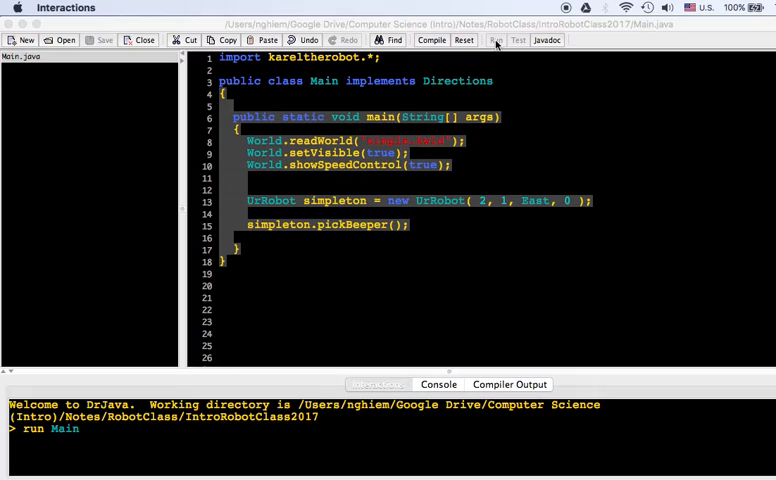
{"action": "left_click", "coordinate": [494, 40]}
{"action": "type", "text": "//"}
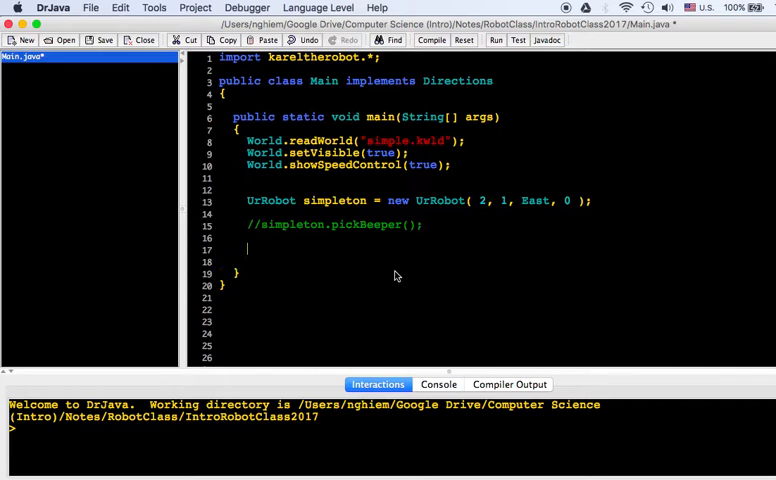
- Add three simpleton.move(); calls and run the program
{"action": "type", "text": "simpleton.move()"}
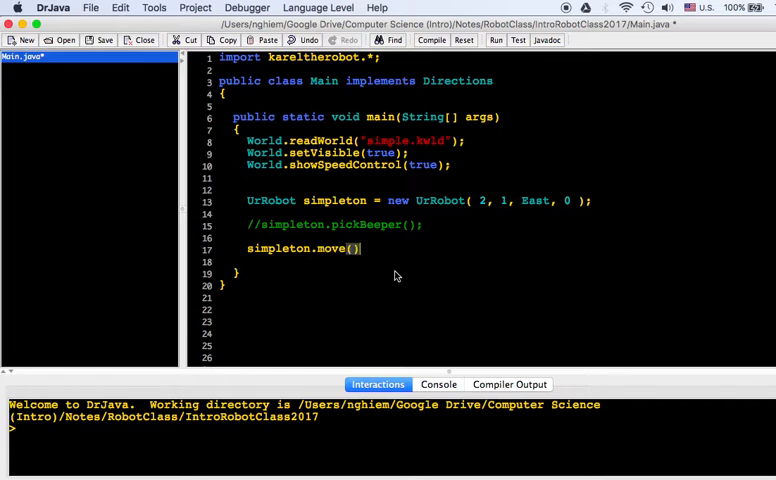
{"action": "type", "text": "simpleton.move();"}
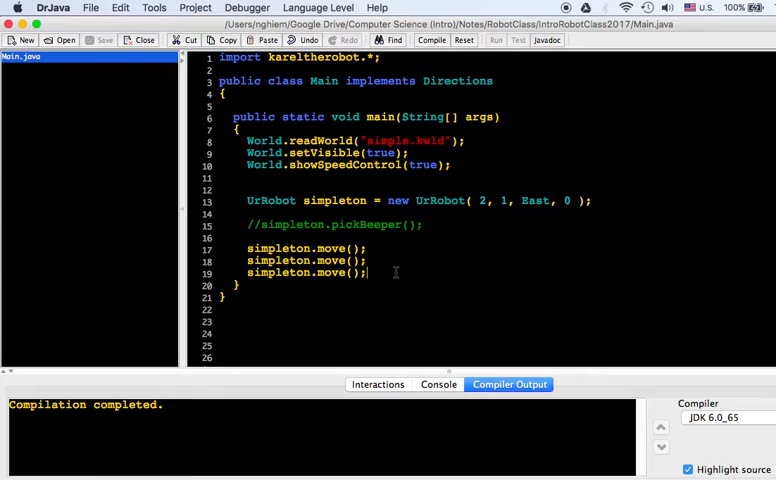
{"action": "left_click", "coordinate": [495, 40]}
{"action": "type", "text": "/*"}
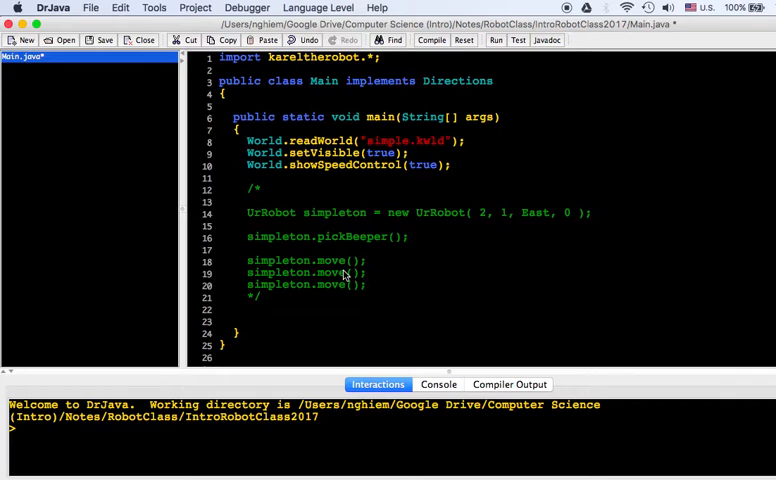
- Write Robot karel = new Robot(2, 1, East, 0) with nextToABeeper and frontIsClear checks and karel.move()
{"action": "type", "text": "Robot karel = n"}
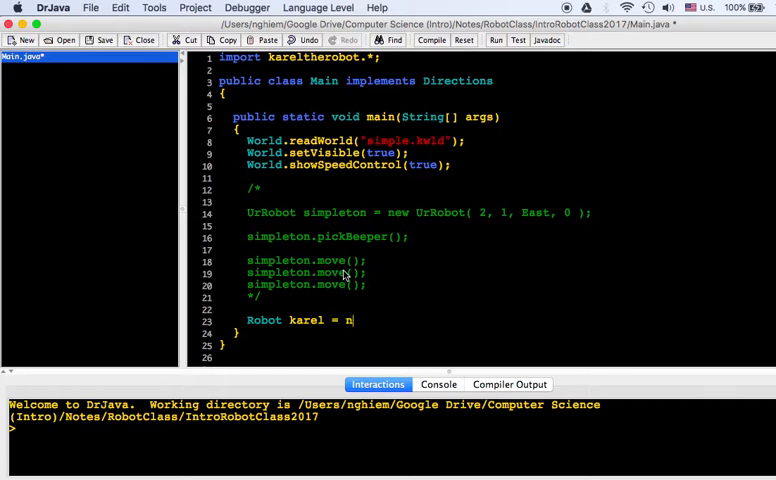
{"action": "type", "text": "ew Robot( 2, 1, East, 0 );"}
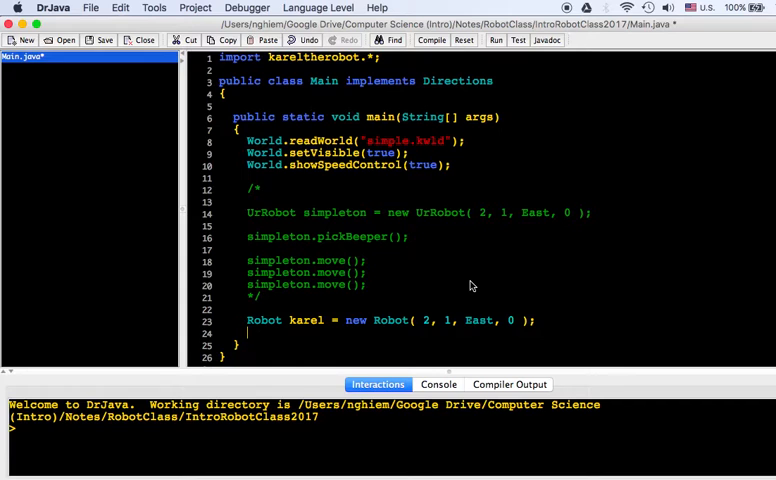
{"action": "type", "text": "if( k"}
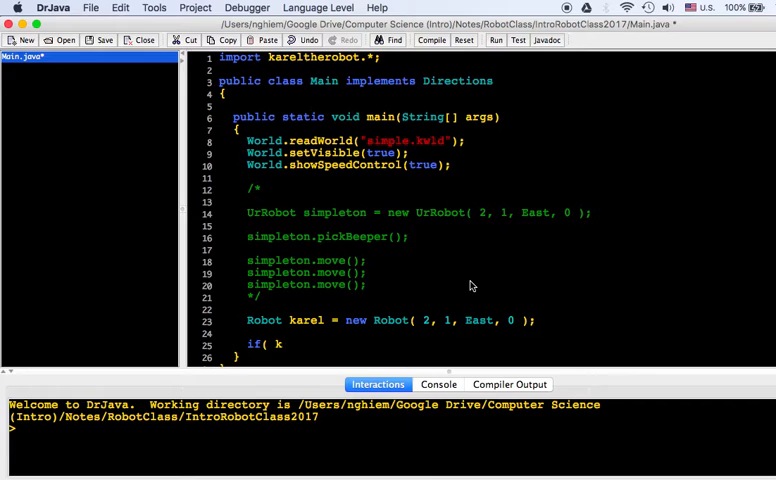
{"action": "type", "text": "arel.nextToABeeper()"}
{"action": "type", "text": "if("}
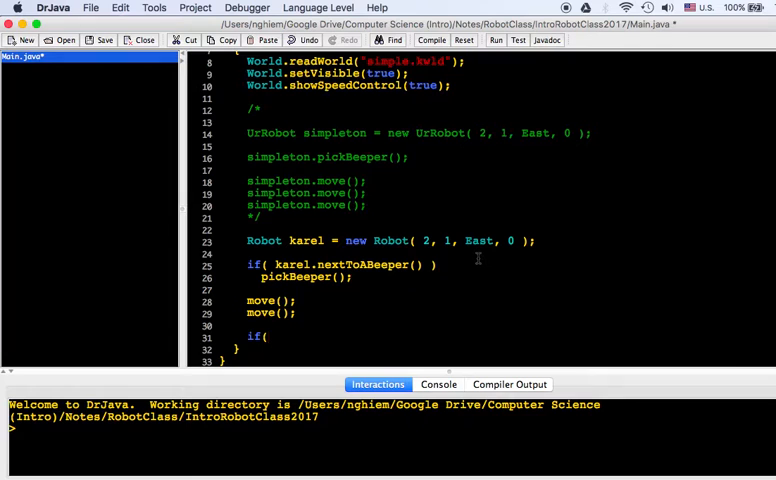
{"action": "type", "text": "karel.frontI"}
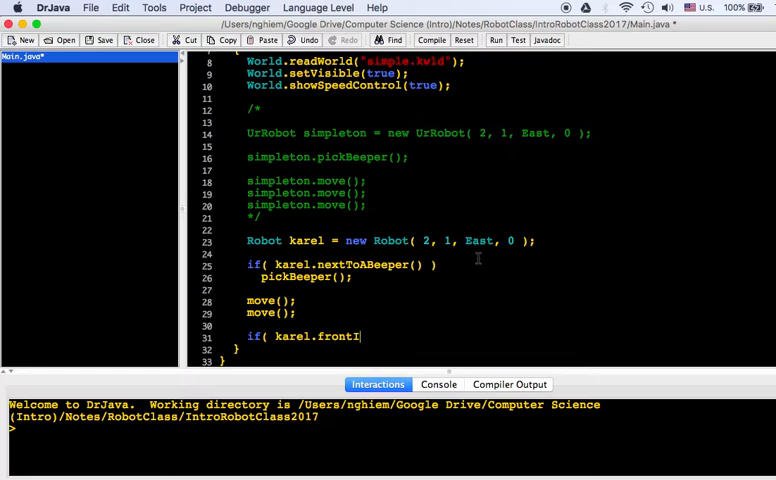
{"action": "type", "text": "sClear() )"}
{"action": "type", "text": "turnLeft();"}
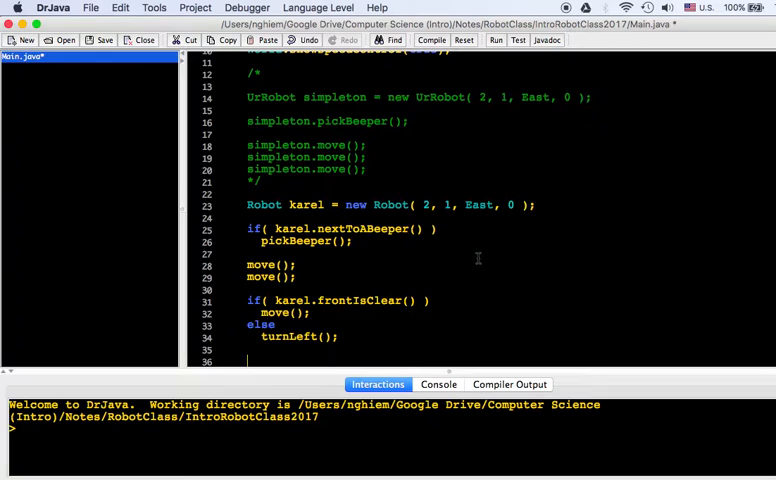
{"action": "type", "text": "karel.move()"}
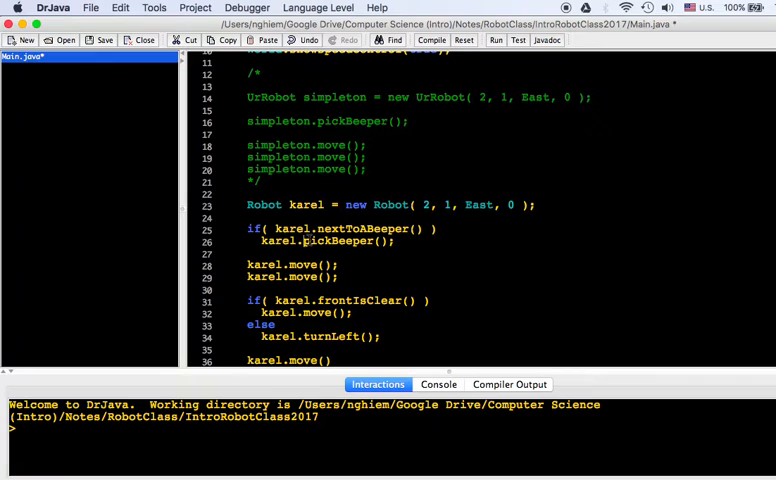
- Compile karel's program, fix the missing semicolon on line 36, and run it
{"action": "left_click", "coordinate": [431, 40]}
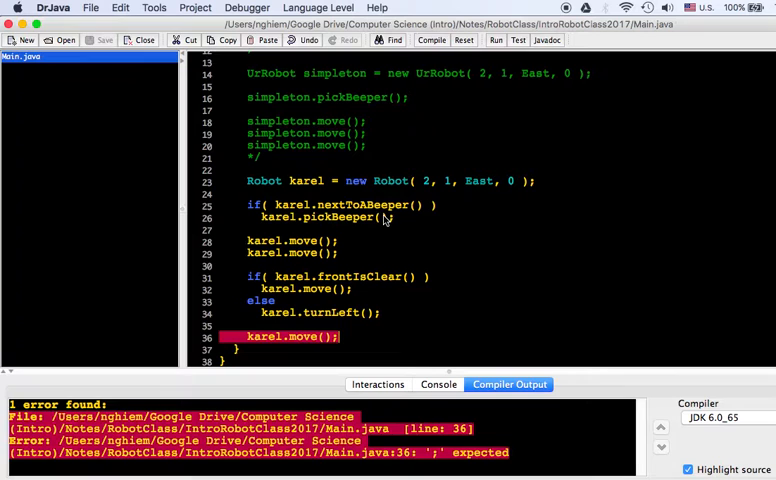
{"action": "left_click", "coordinate": [431, 40]}
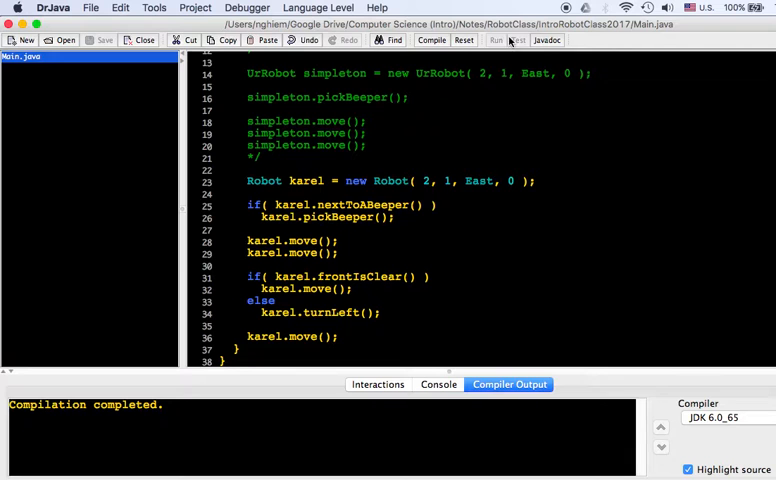
{"action": "left_click", "coordinate": [495, 40]}
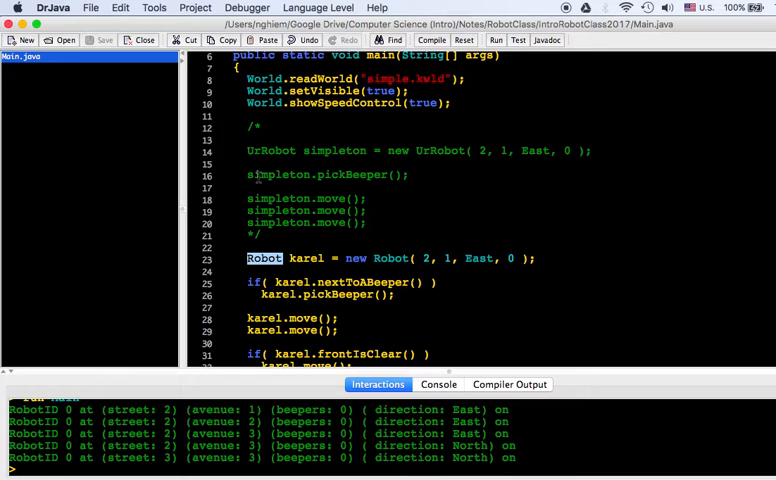
{"action": "scroll", "scroll_direction": "down", "scroll_amount": 3}
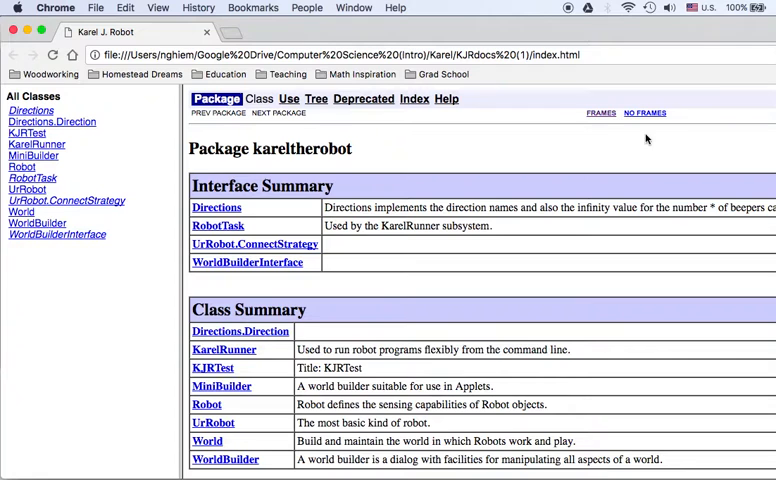
{"action": "mouse_move", "coordinate": [577, 137]}
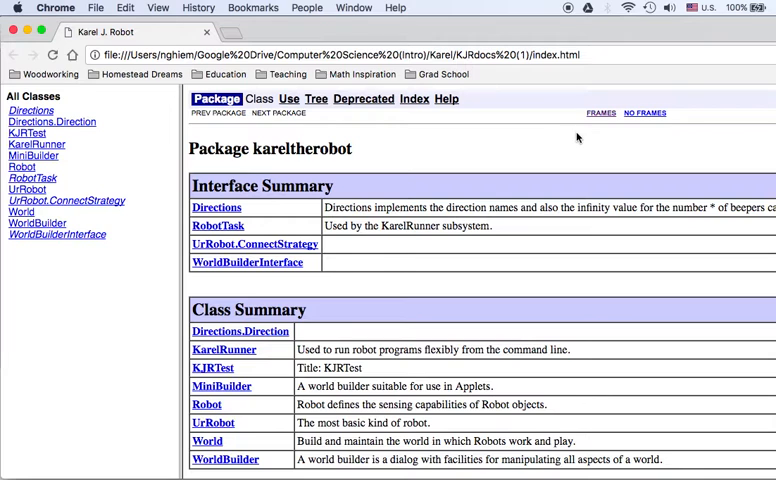
{"action": "mouse_move", "coordinate": [335, 157]}
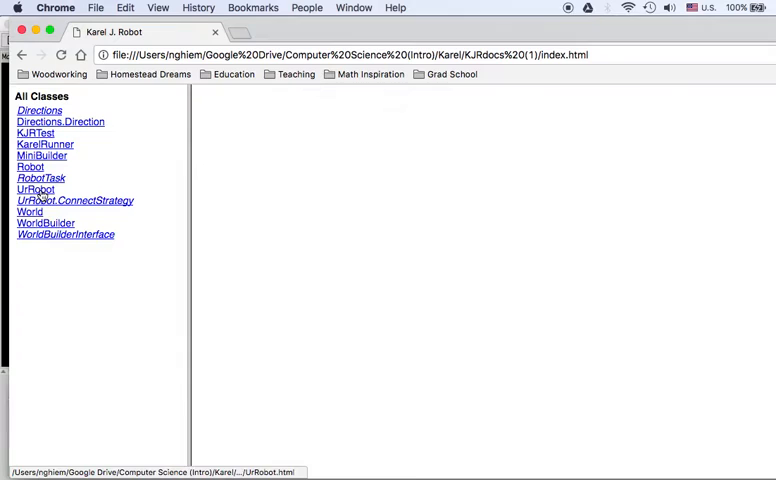
- Open the UrRobot documentation and scroll to its Method Summary with move, pickBeeper and putBeeper
{"action": "left_click", "coordinate": [35, 189]}
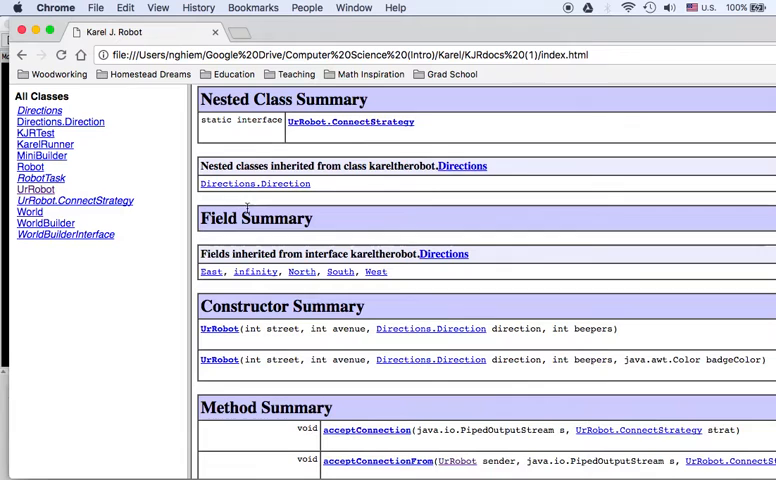
{"action": "scroll", "scroll_direction": "down", "scroll_amount": 3}
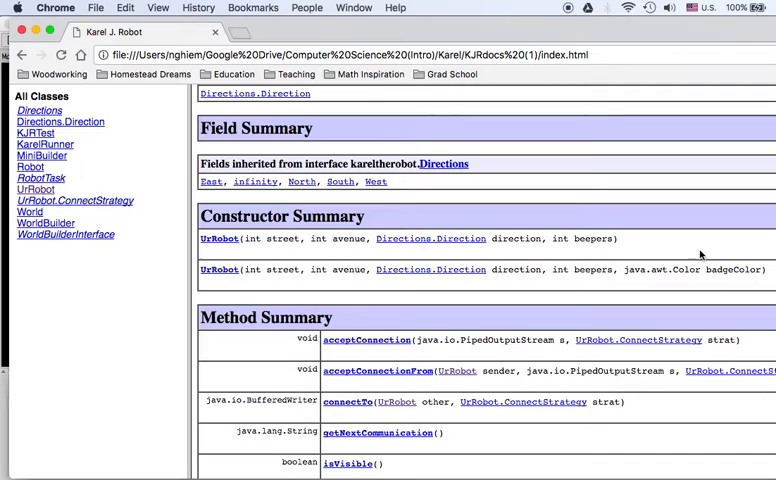
{"action": "scroll", "scroll_direction": "down", "scroll_amount": 3}
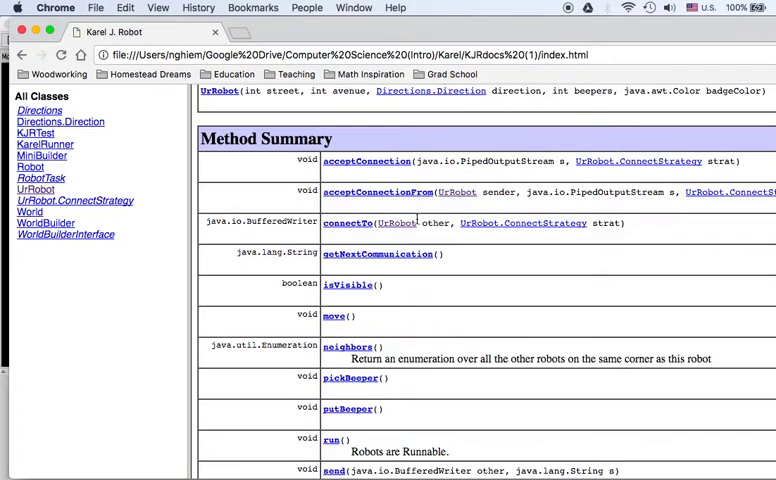
{"action": "scroll", "scroll_direction": "down", "scroll_amount": 3}
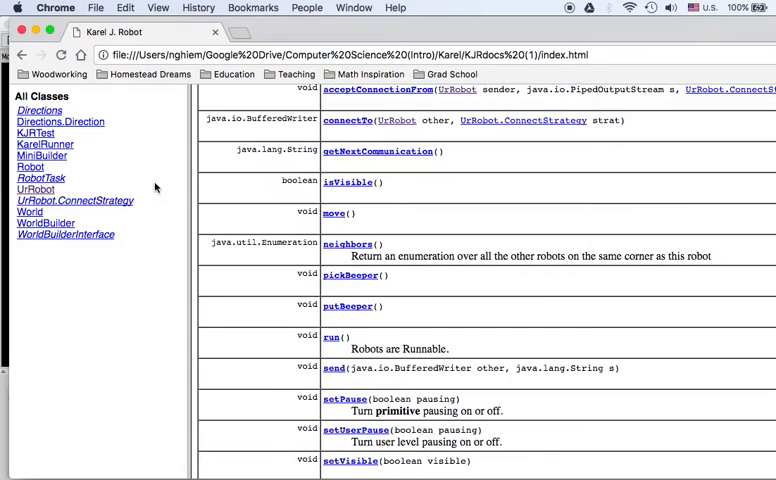
- Open the Robot documentation and scroll through its sensing methods and methods inherited from UrRobot
{"action": "left_click", "coordinate": [32, 166]}
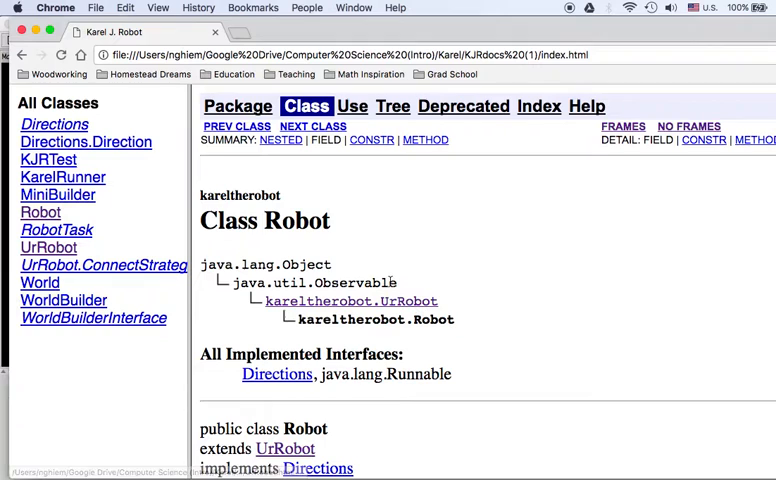
{"action": "scroll", "scroll_direction": "down", "scroll_amount": 3}
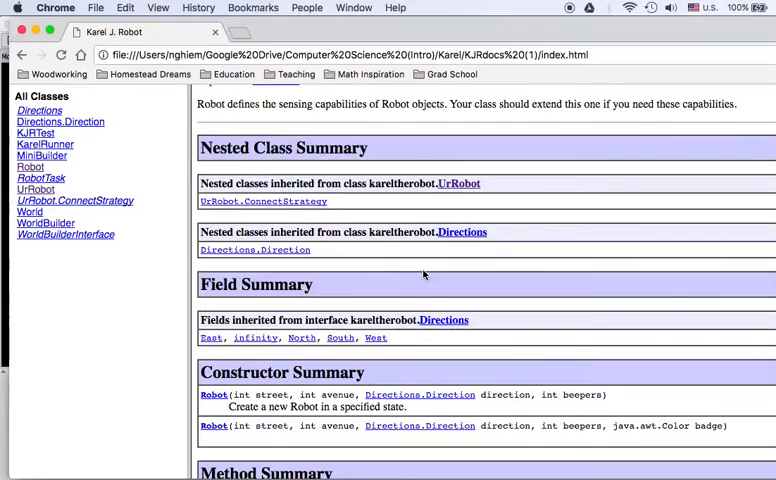
{"action": "scroll", "scroll_direction": "down", "scroll_amount": 3}
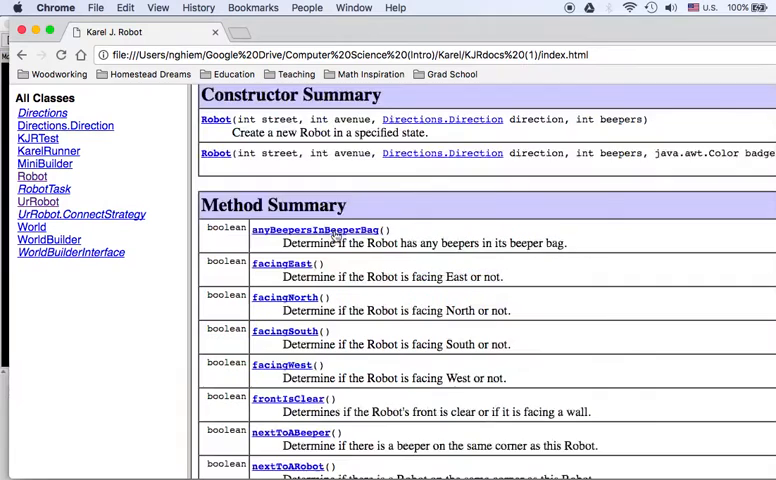
{"action": "scroll", "scroll_direction": "down", "scroll_amount": 3}
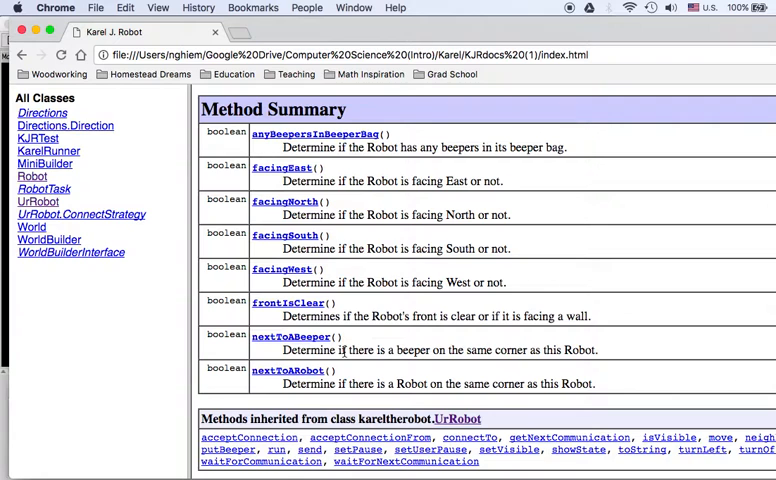
{"action": "mouse_move", "coordinate": [283, 167]}
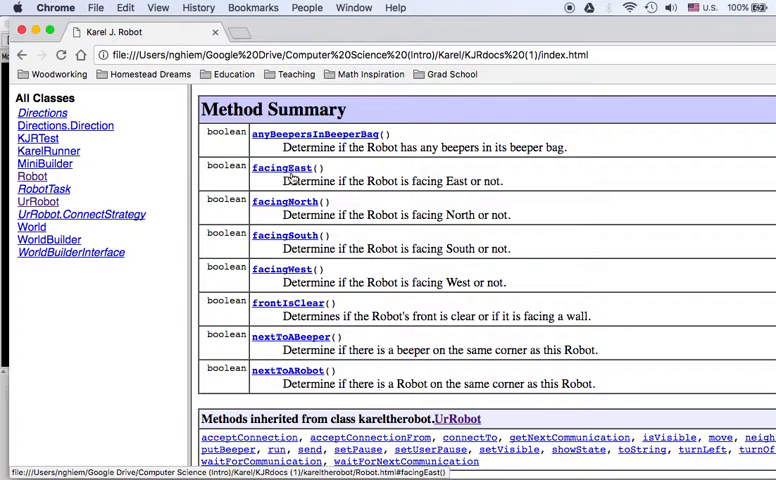
{"action": "mouse_move", "coordinate": [286, 303]}
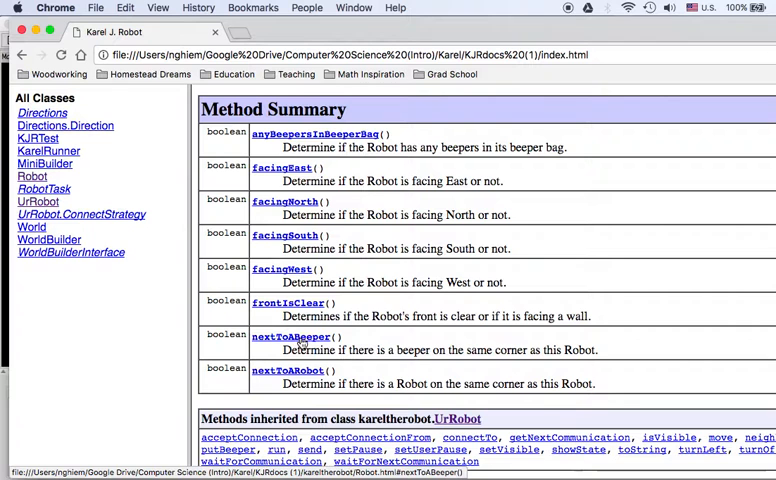
{"action": "scroll", "scroll_direction": "down", "scroll_amount": 3}
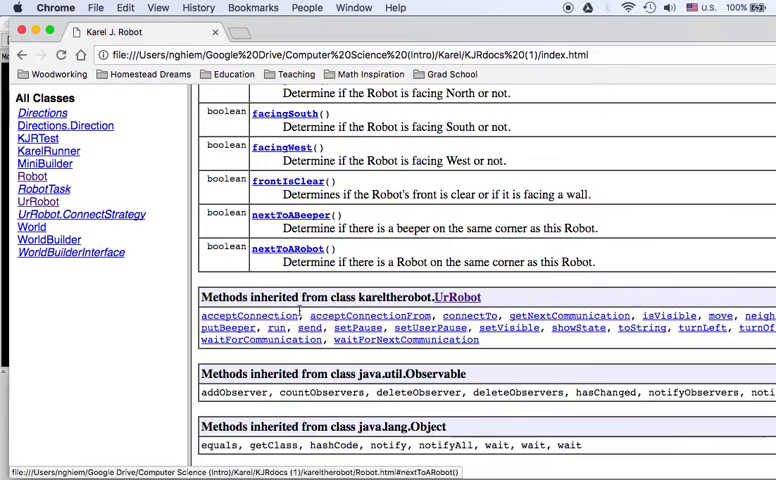
- Scroll the World class documentation page describing how the Robots' world is built
{"action": "scroll", "scroll_direction": "down", "scroll_amount": 3}
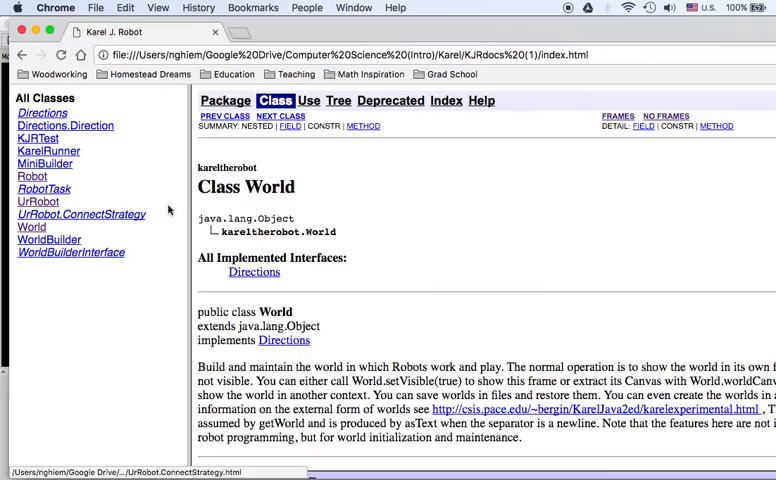
{"action": "scroll", "scroll_direction": "down", "scroll_amount": 3}
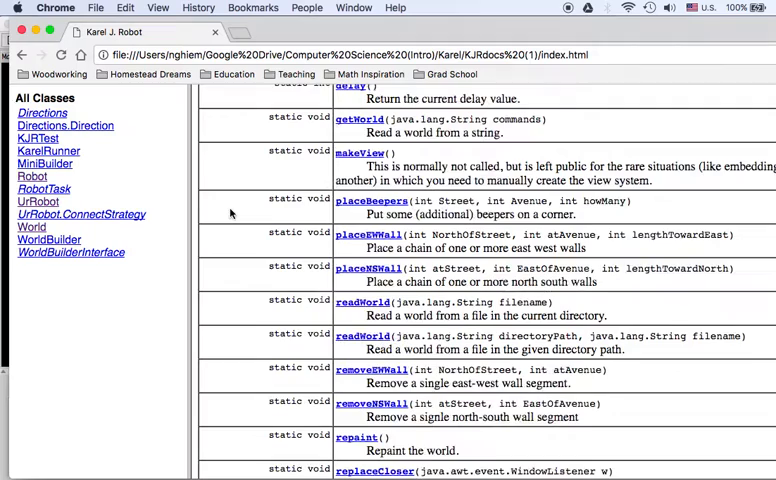
{"action": "scroll", "scroll_direction": "down", "scroll_amount": 3}
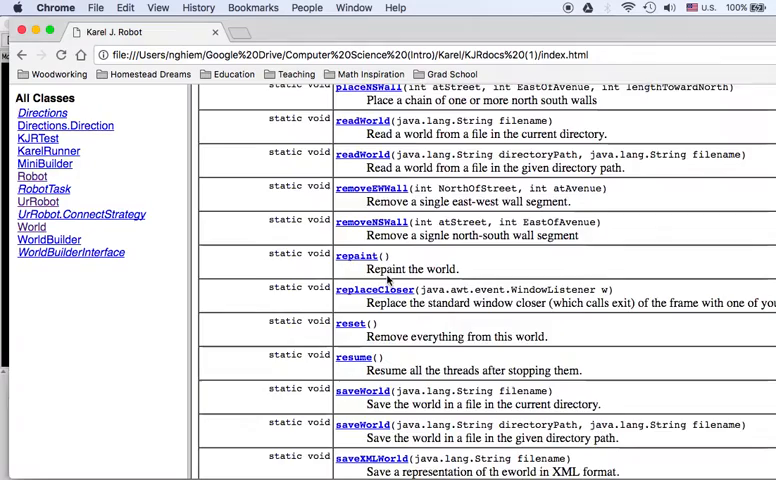
{"action": "scroll", "scroll_direction": "down", "scroll_amount": 3}
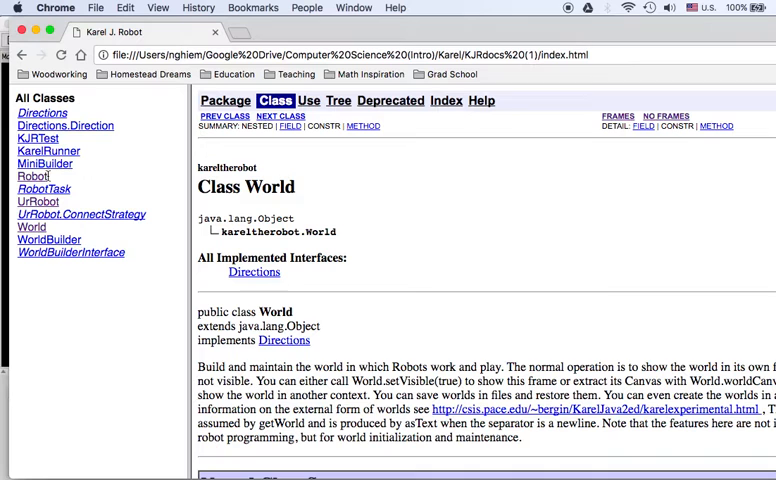
{"action": "left_click", "coordinate": [32, 176]}
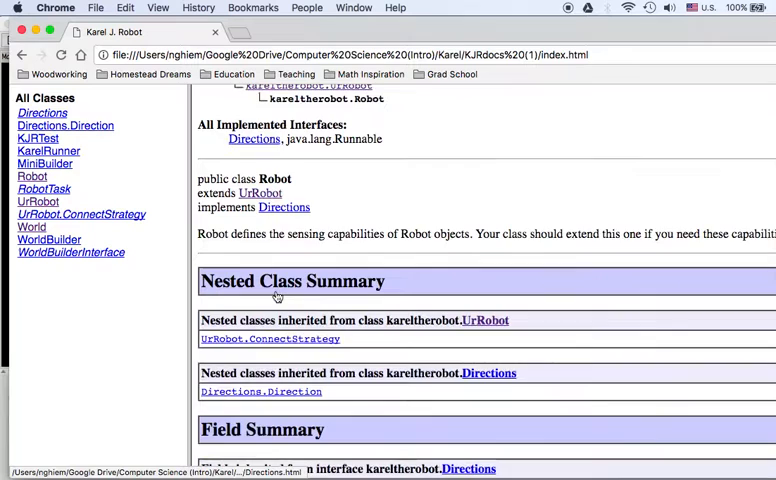
- Scroll down to the Robot Method Summary showing facingNorth and nextToABeeper
{"action": "scroll", "scroll_direction": "down", "scroll_amount": 3}
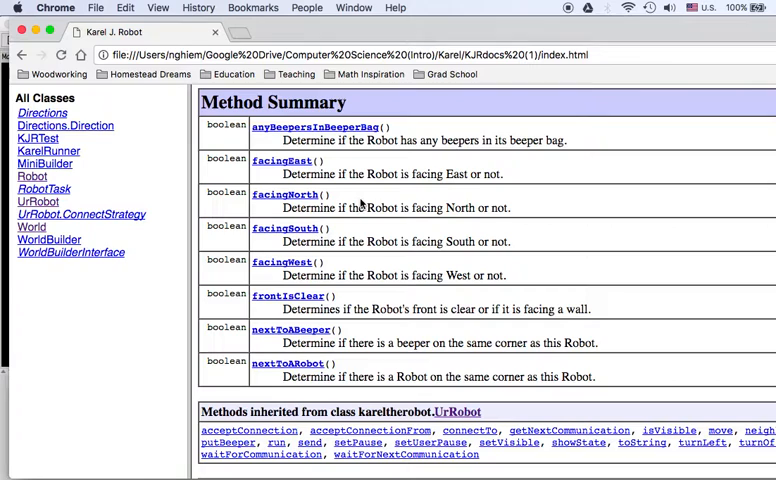